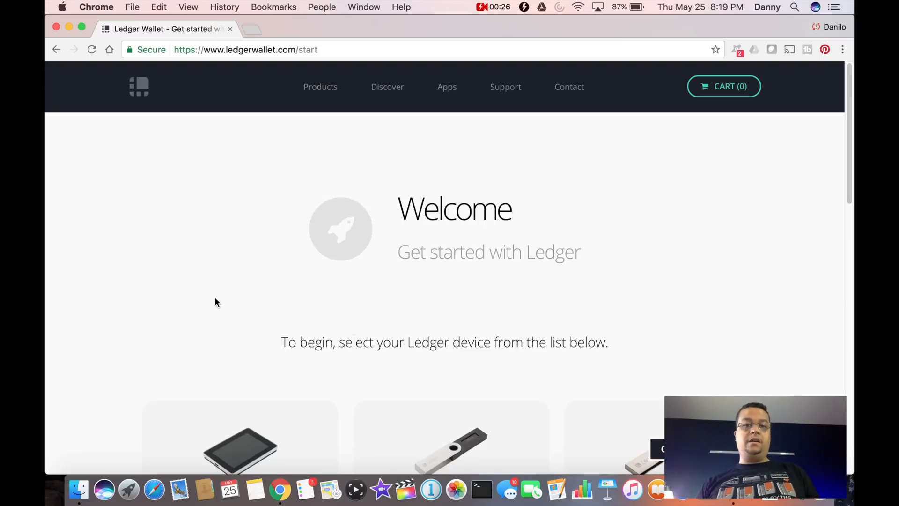
pyautogui.moveTo(250, 260)
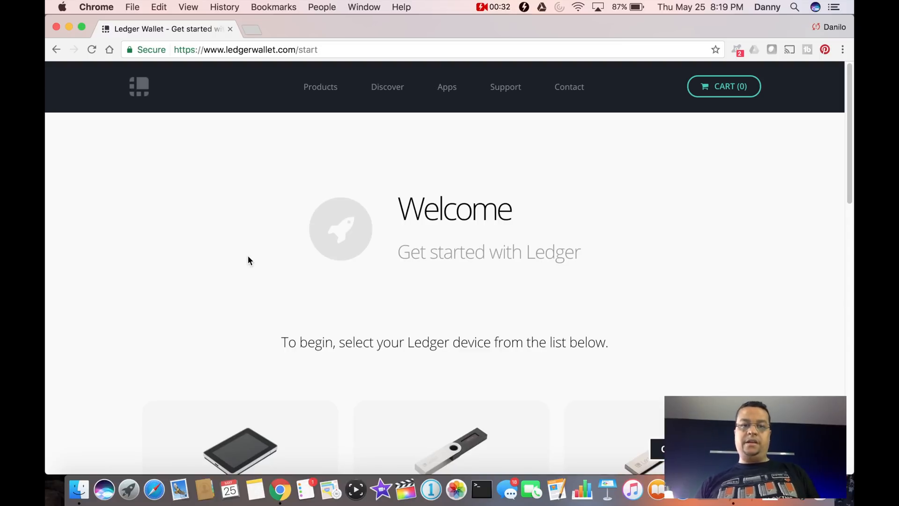
pyautogui.scroll(-3)
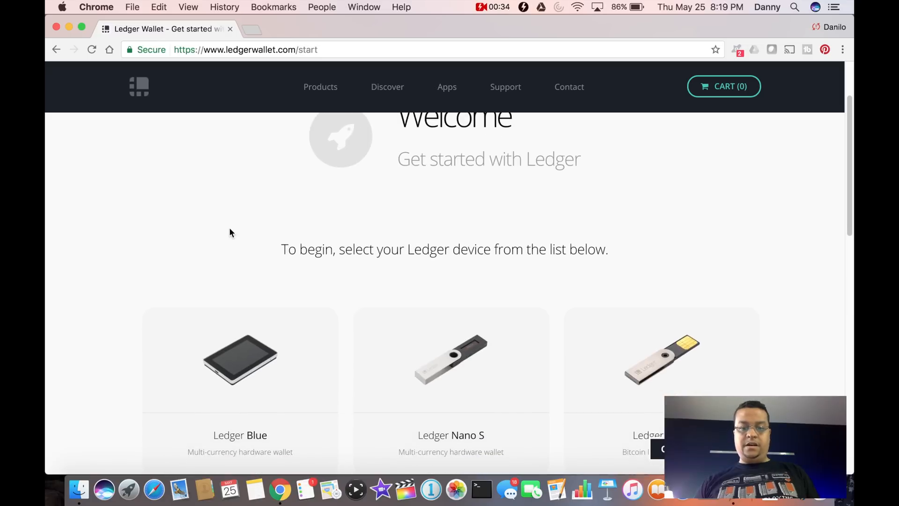
pyautogui.scroll(-3)
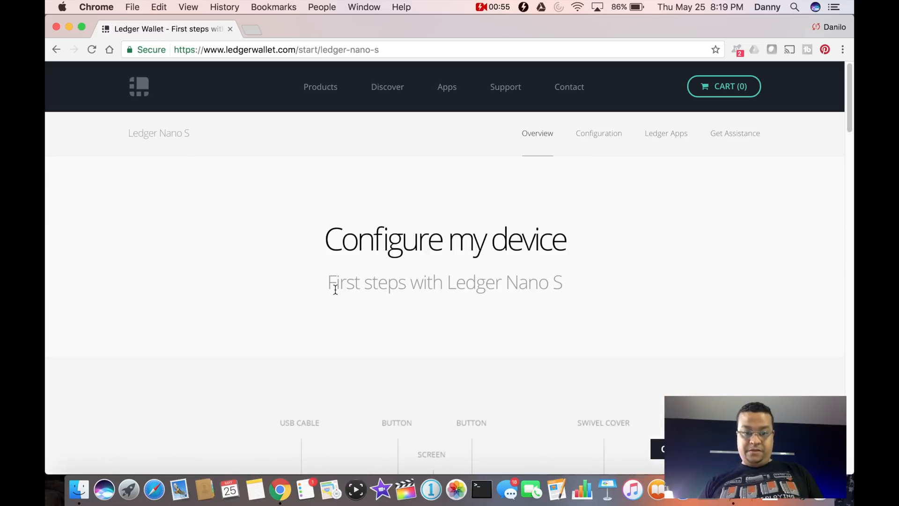
pyautogui.scroll(-3)
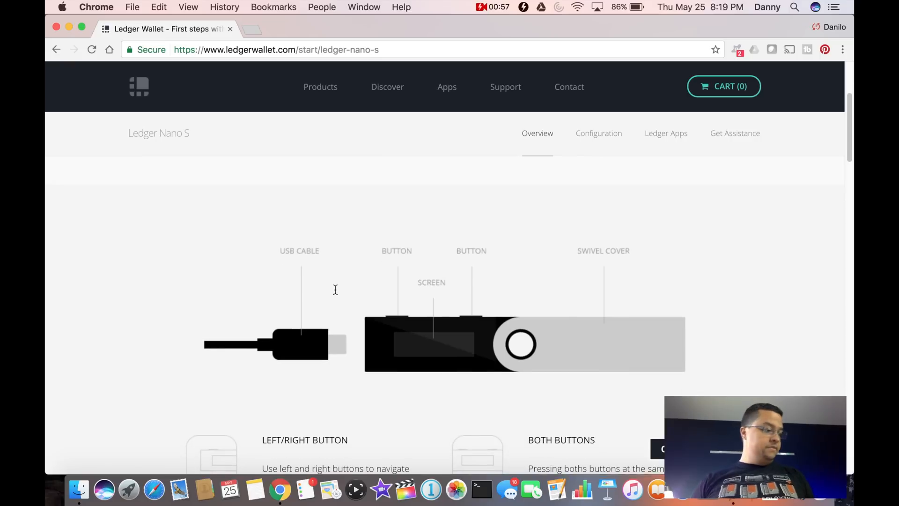